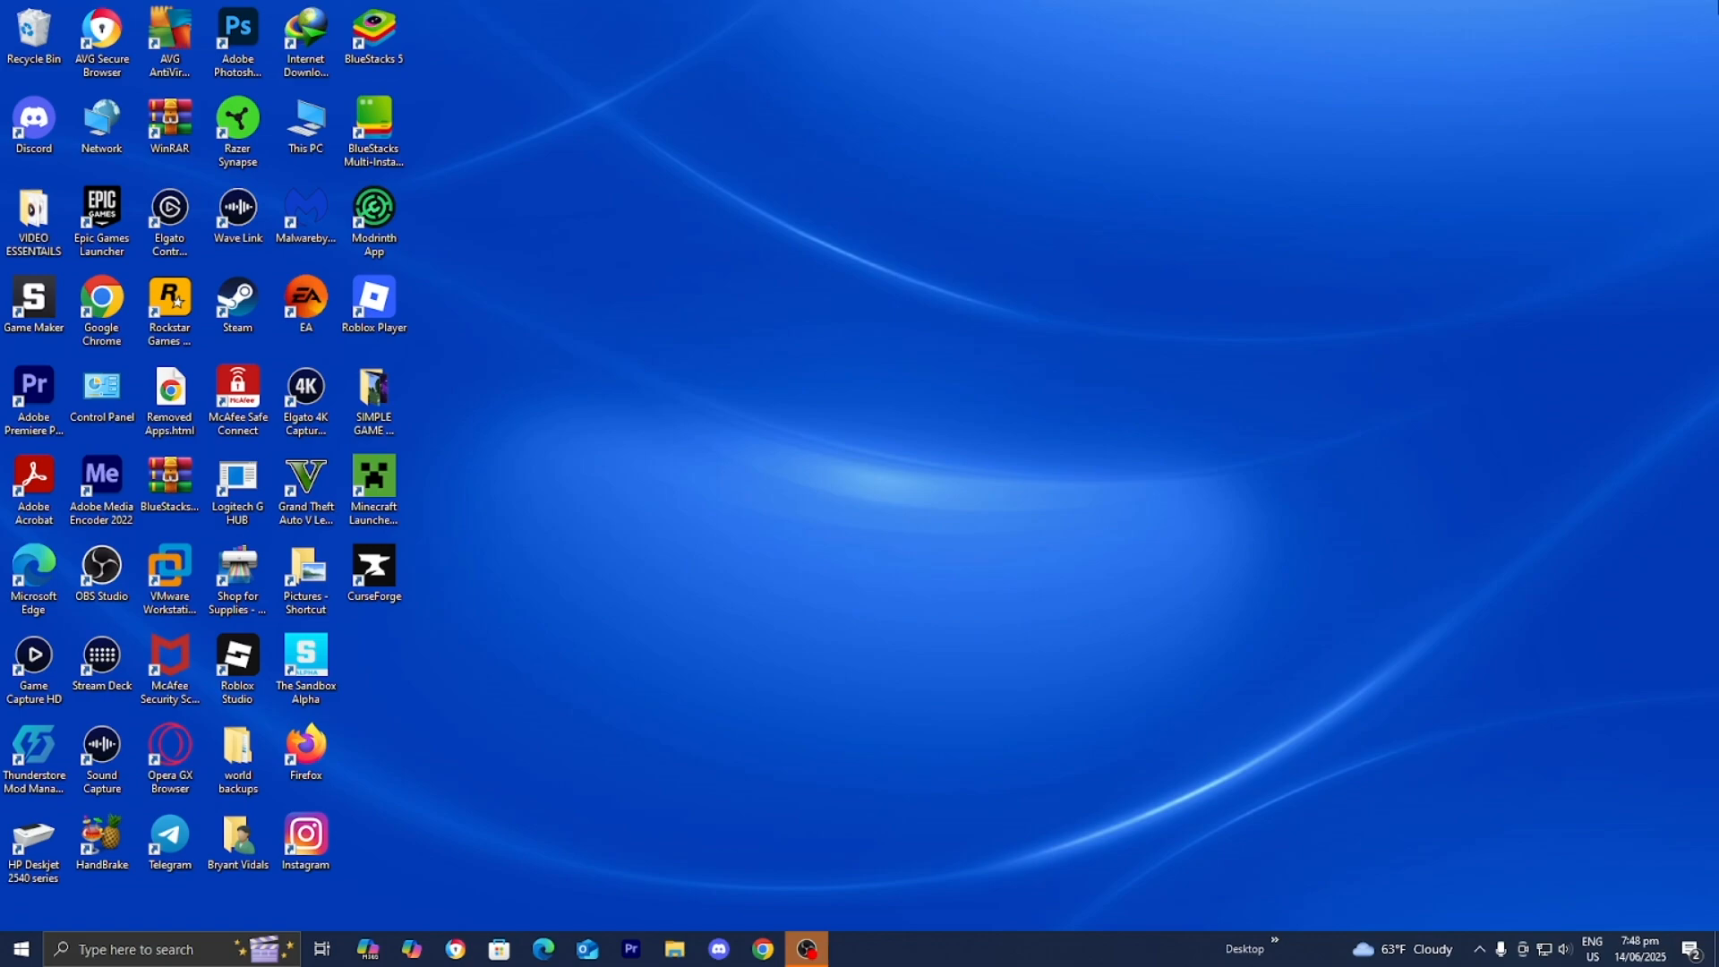
{"action": "mouse_move", "coordinate": [1153, 566]}
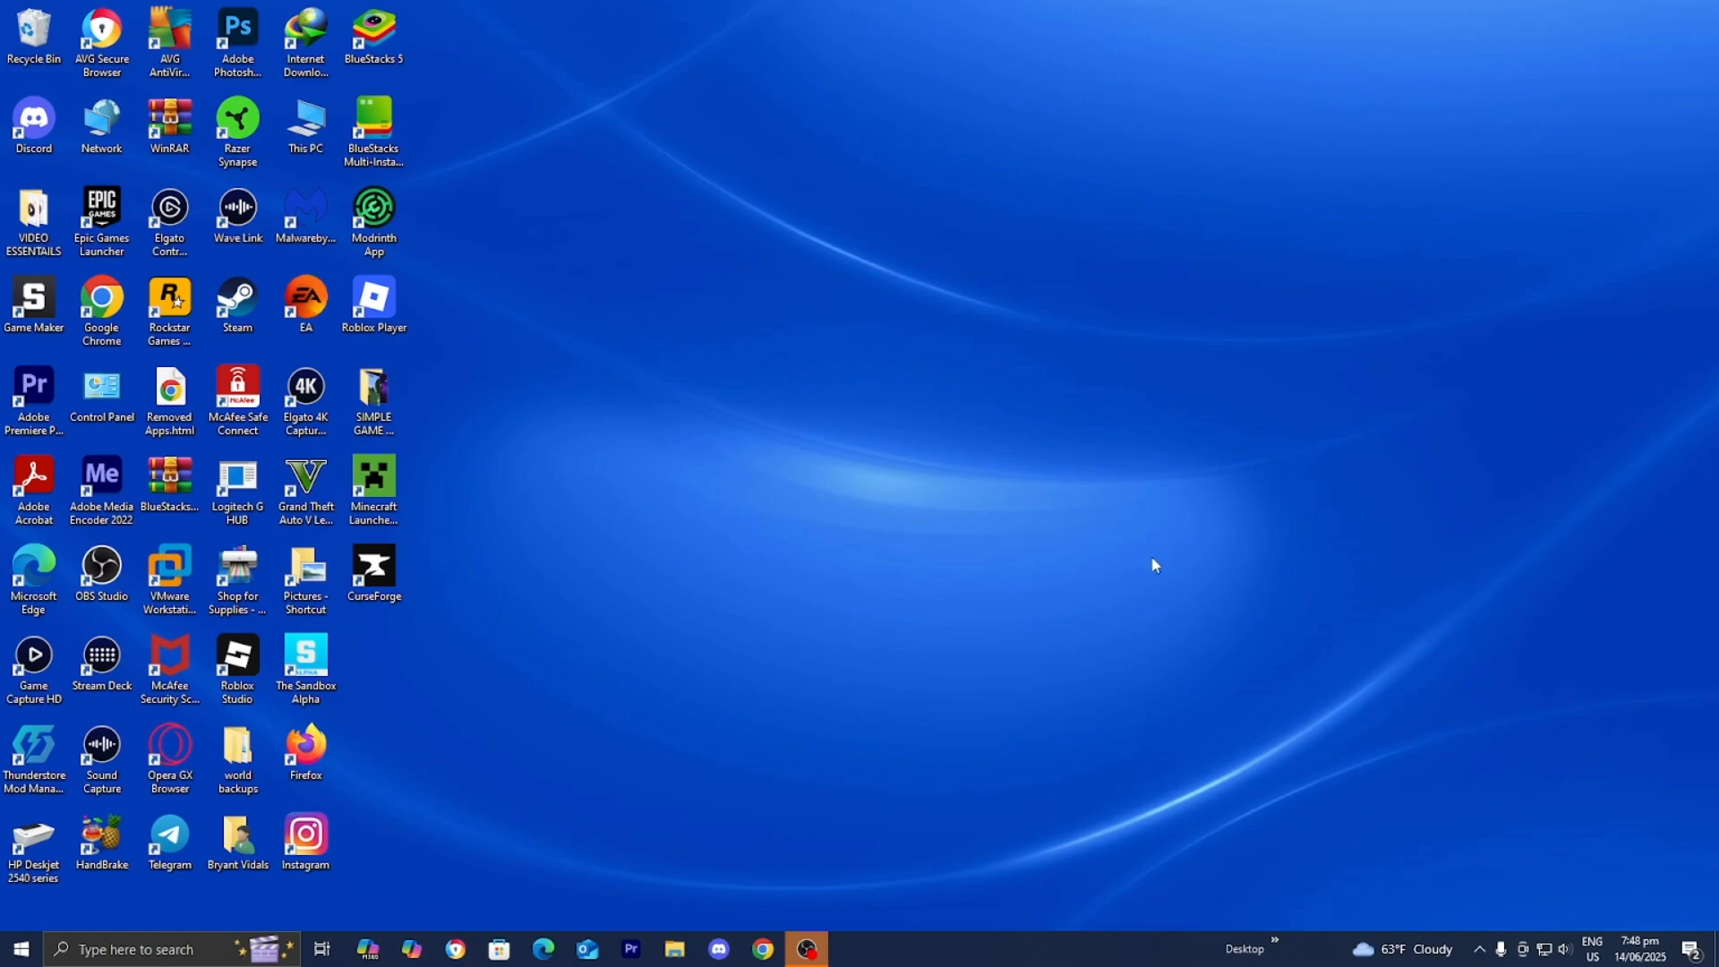
- Search Google for 'chrome settings extension'
{"action": "type", "text": "chrome settings extension"}
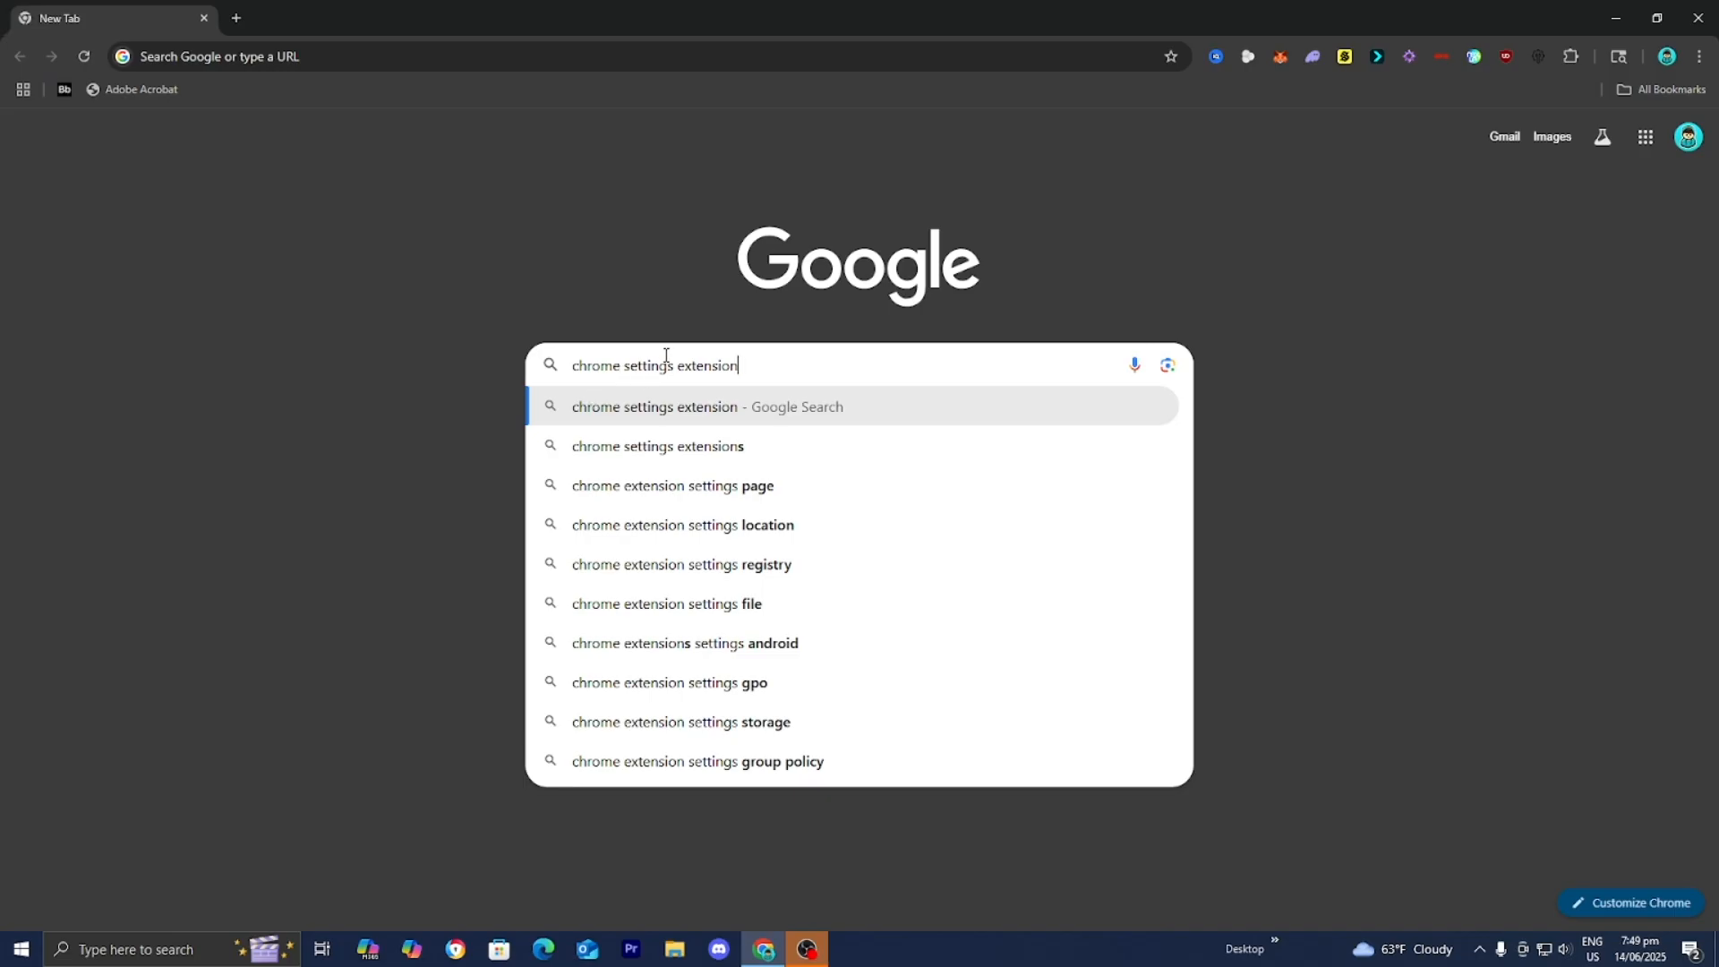
{"action": "key", "text": "Enter"}
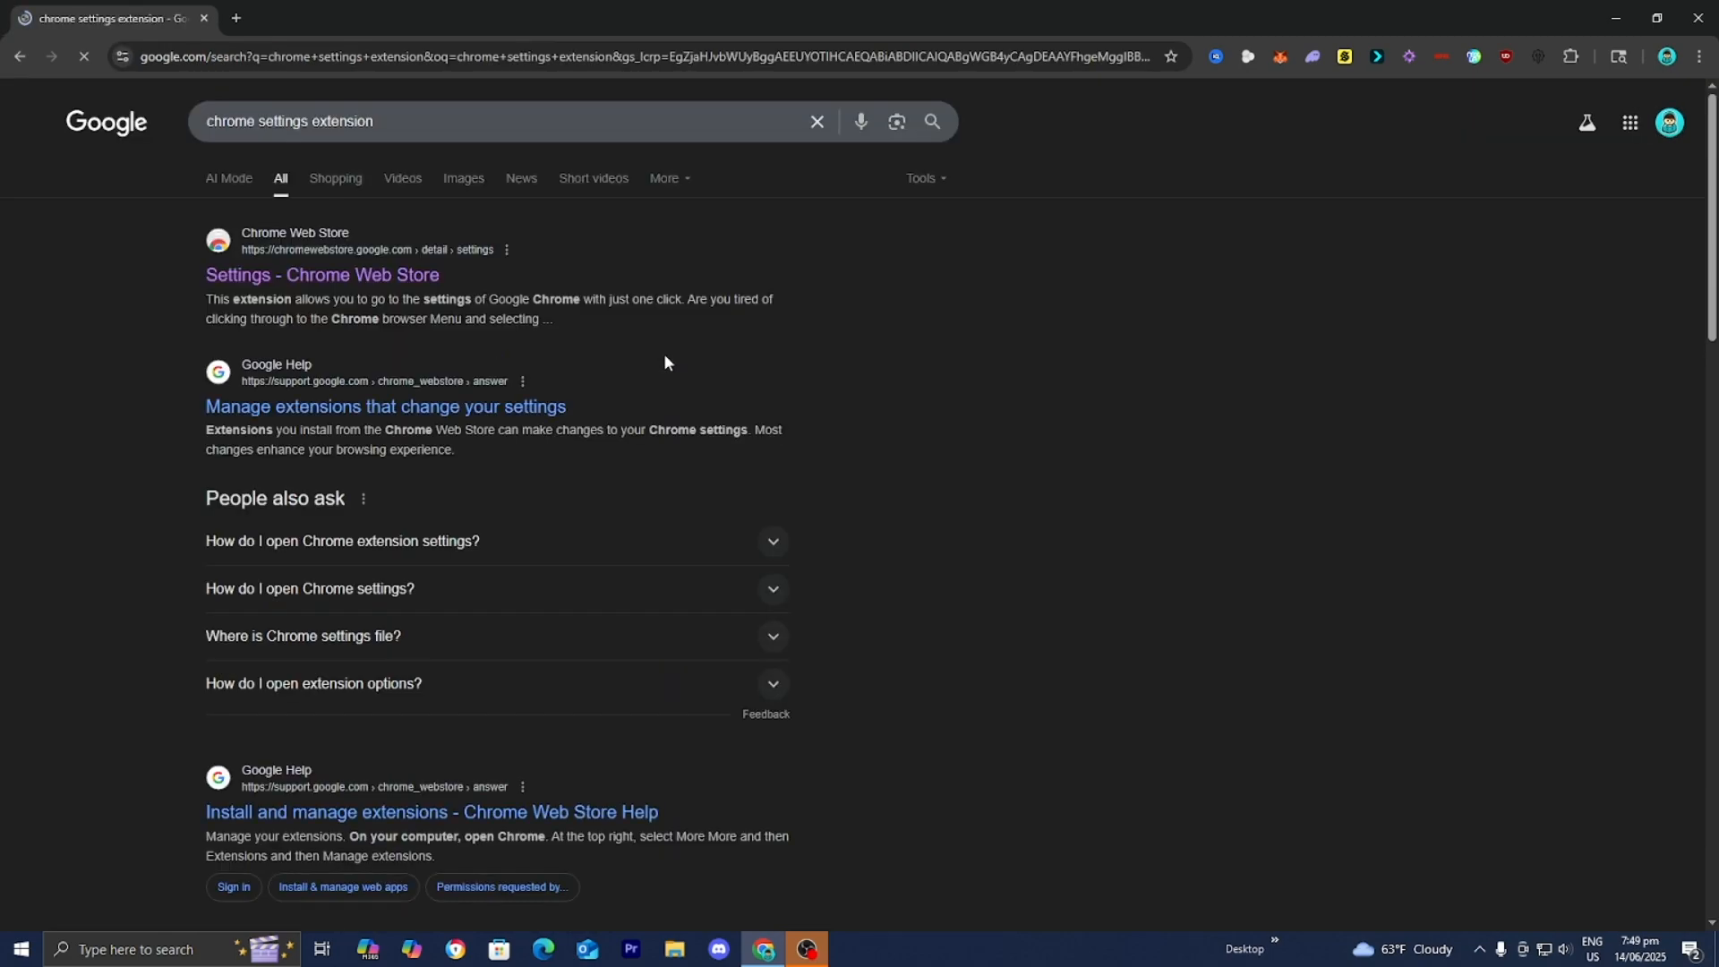
{"action": "mouse_move", "coordinate": [322, 274]}
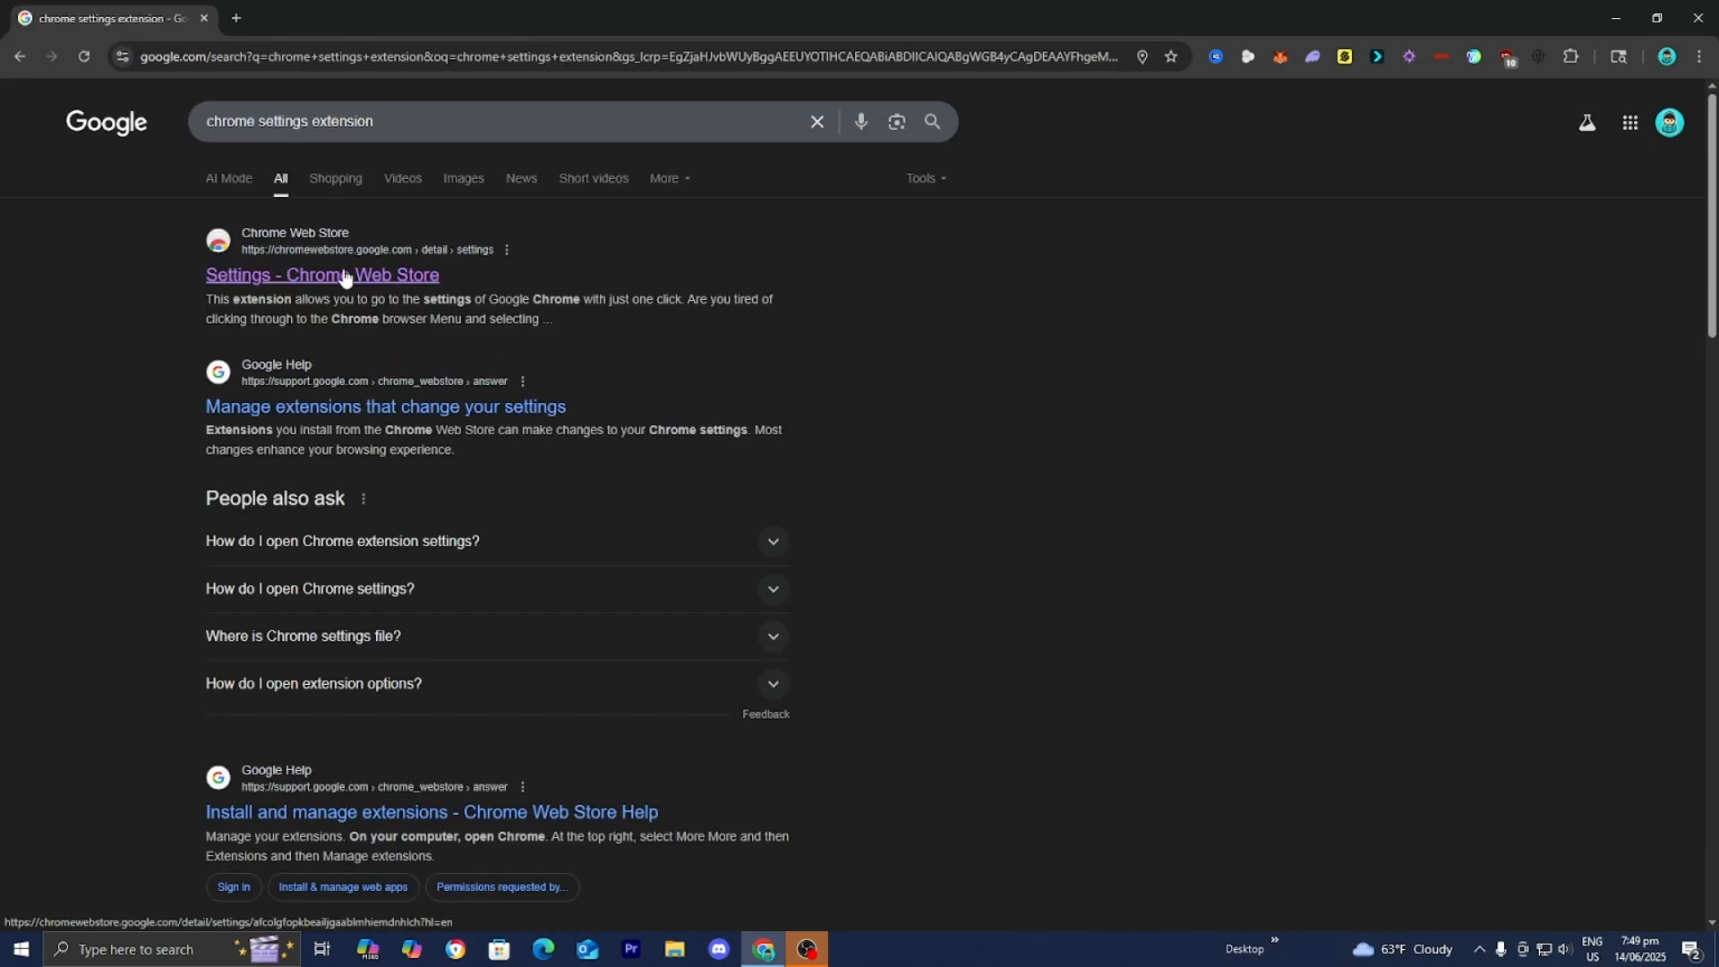
- Go to the Settings extension's Chrome Web Store page from the results
{"action": "left_click", "coordinate": [320, 274]}
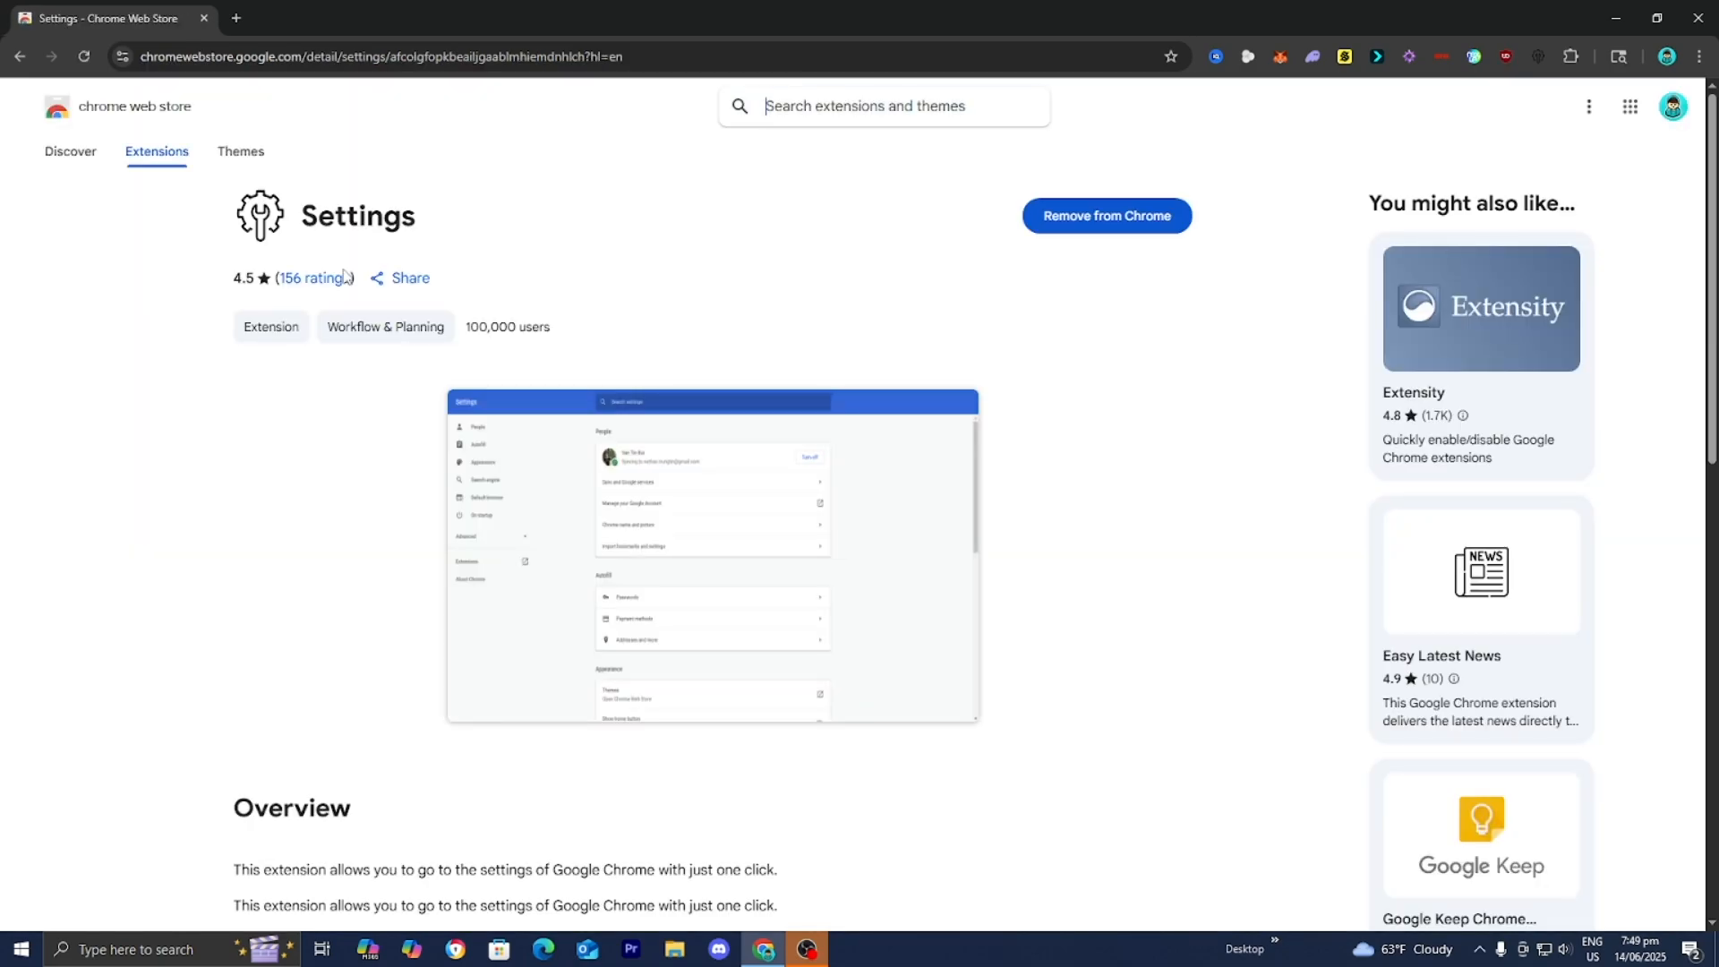
{"action": "mouse_move", "coordinate": [772, 216]}
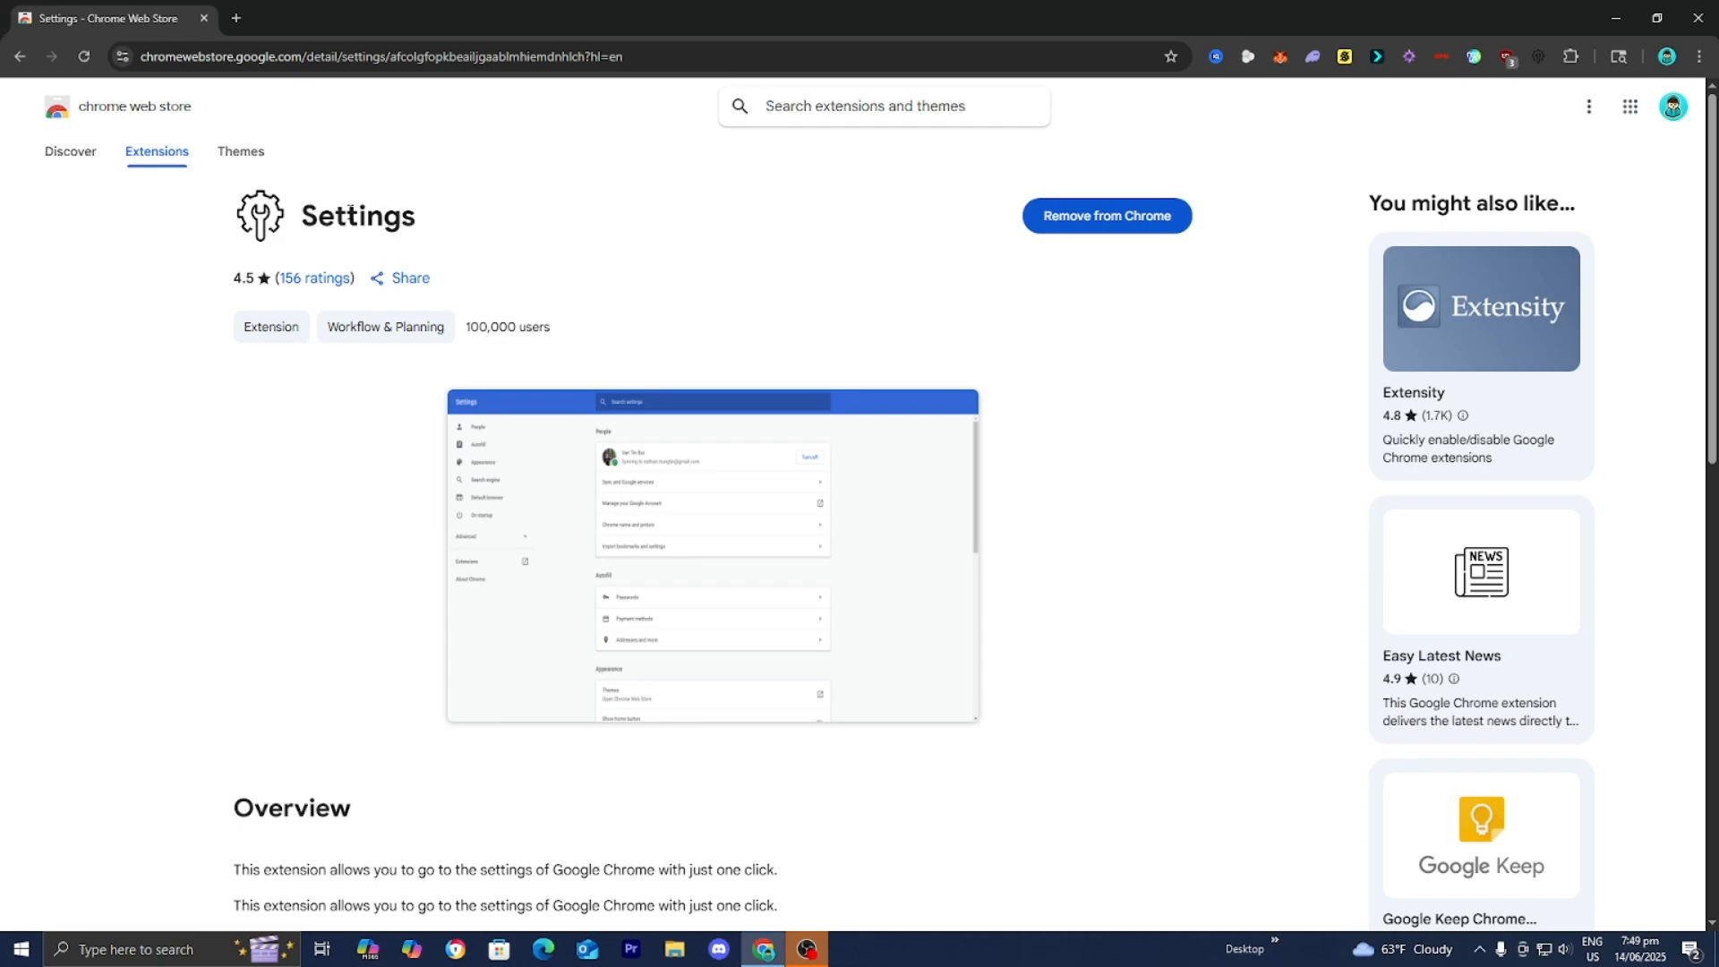
{"action": "mouse_move", "coordinate": [1536, 56]}
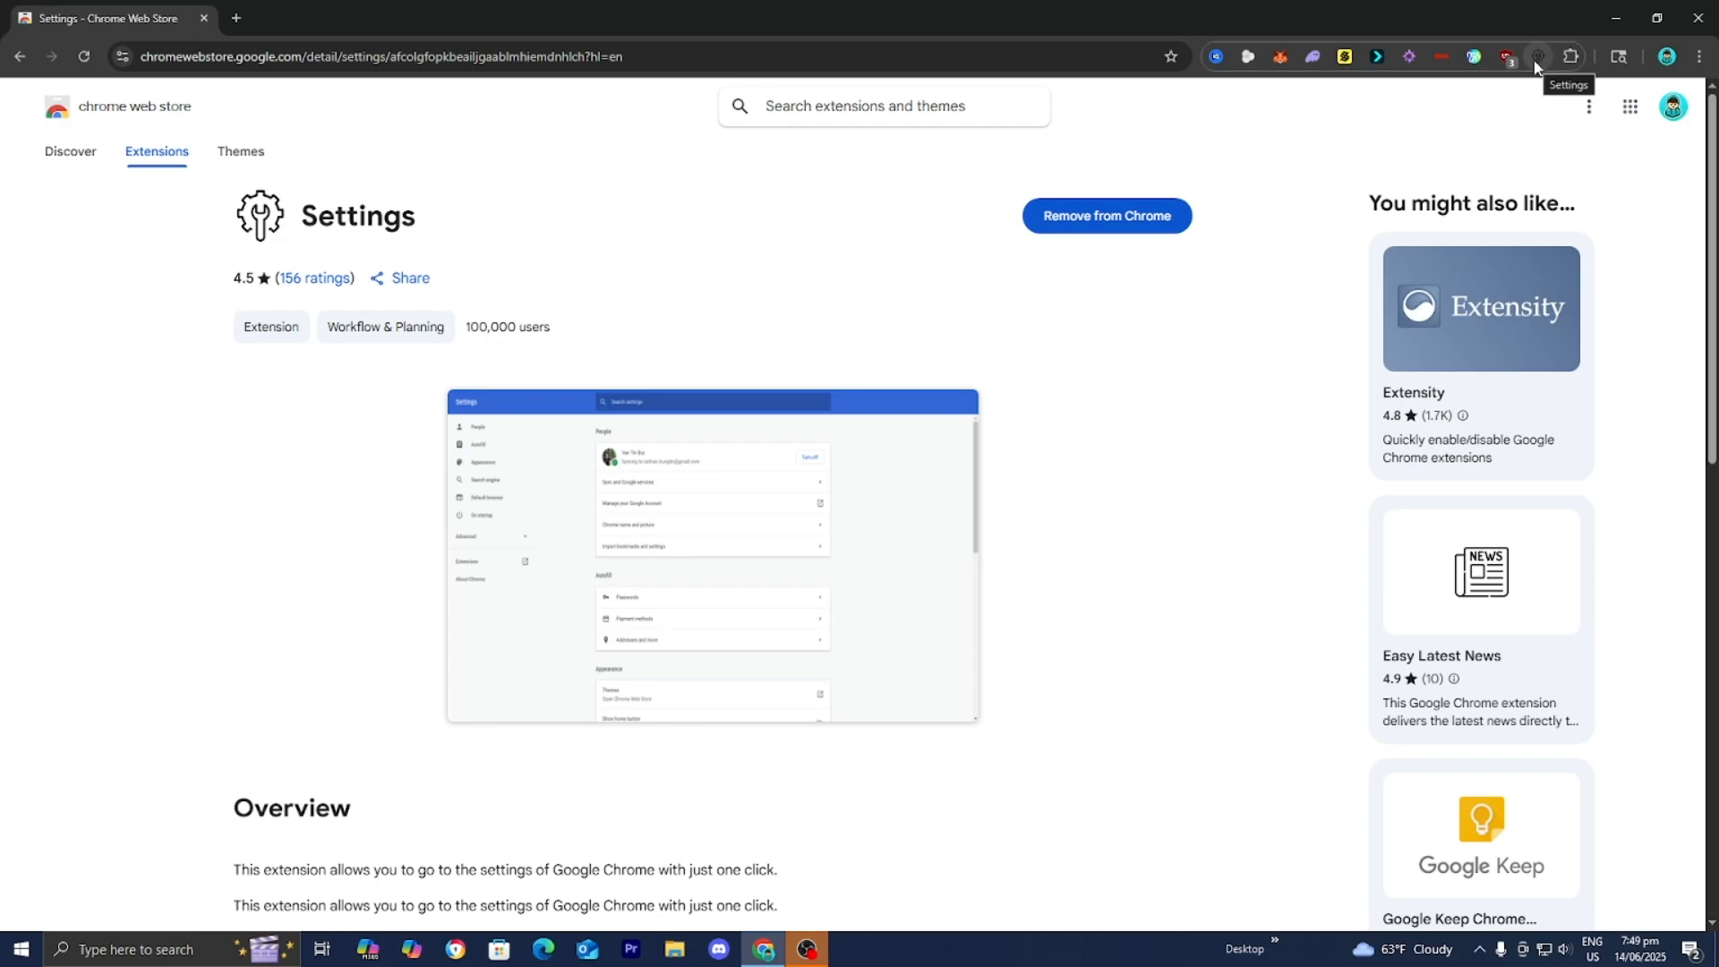
- Launch Chrome's own Settings page through the Settings extension's toolbar popup
{"action": "left_click", "coordinate": [1536, 55]}
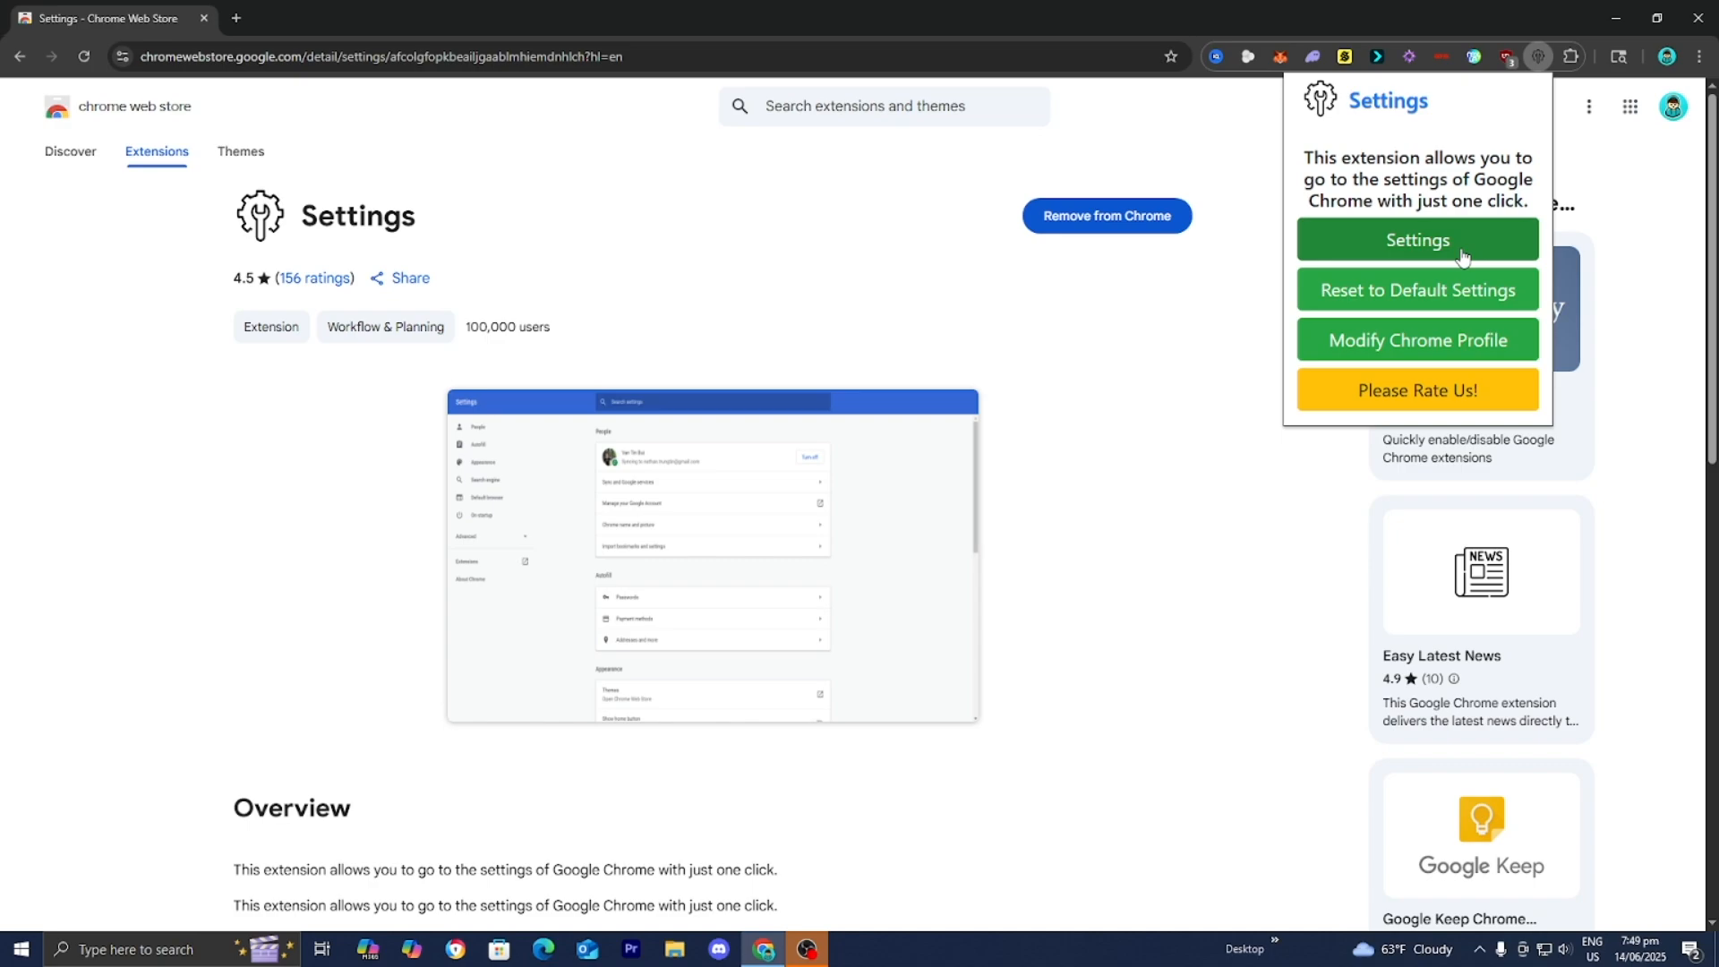
{"action": "left_click", "coordinate": [1414, 238]}
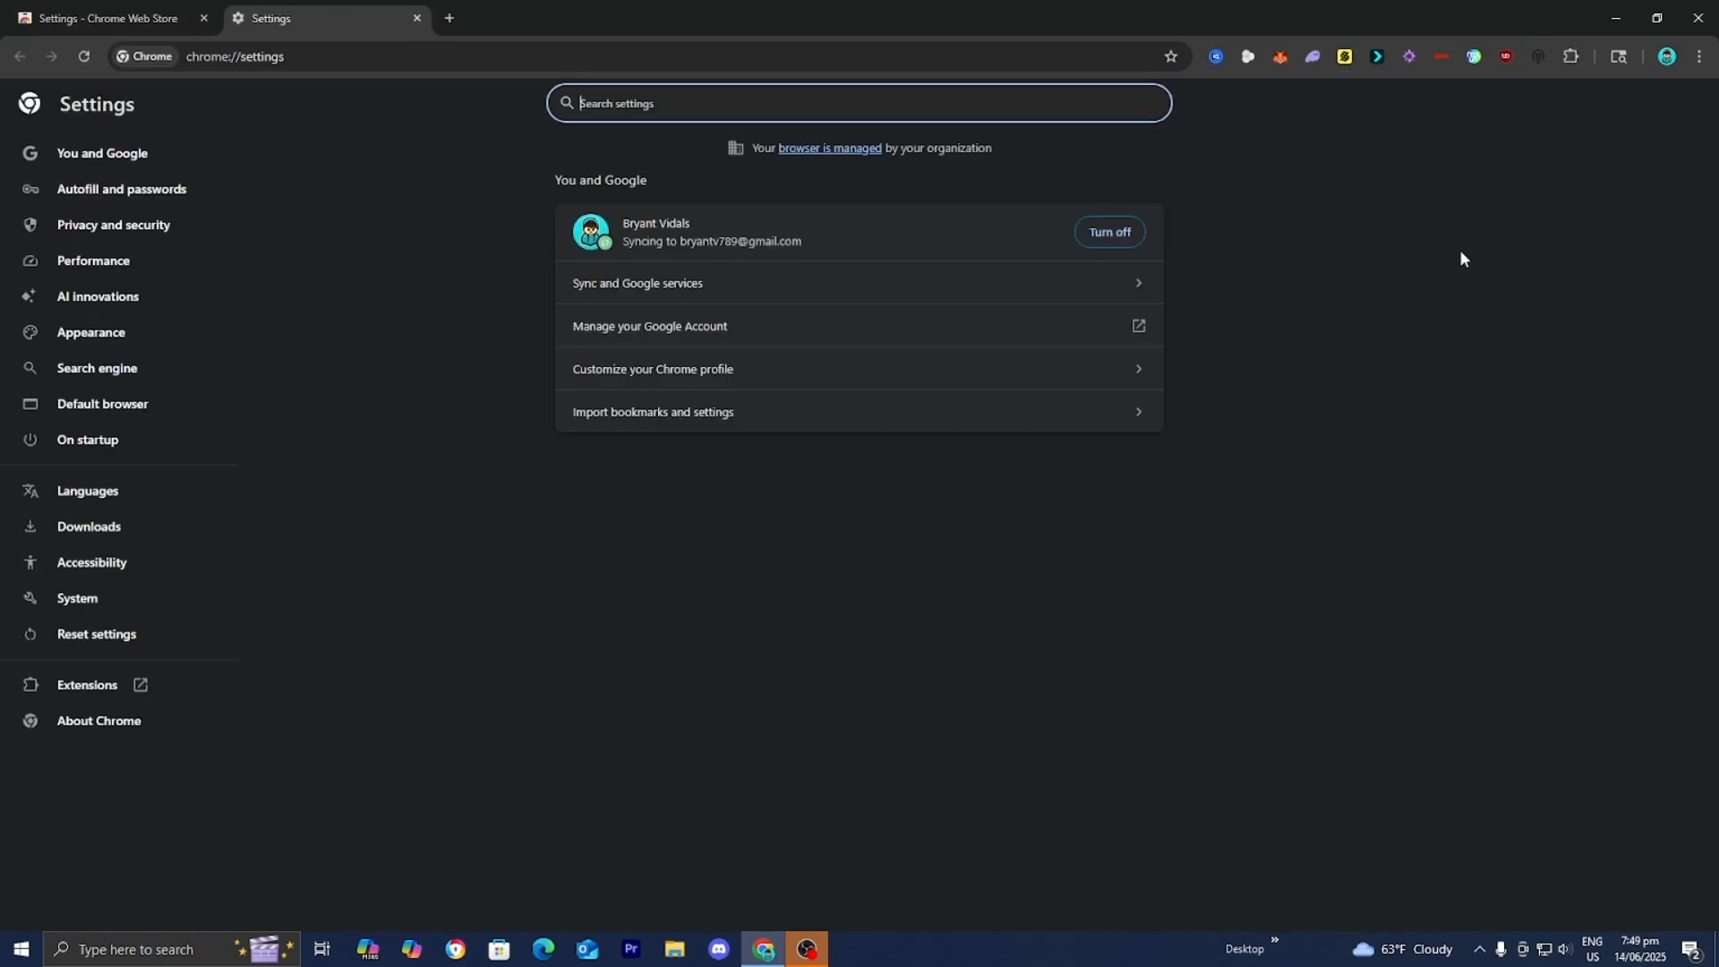
{"action": "mouse_move", "coordinate": [1448, 264]}
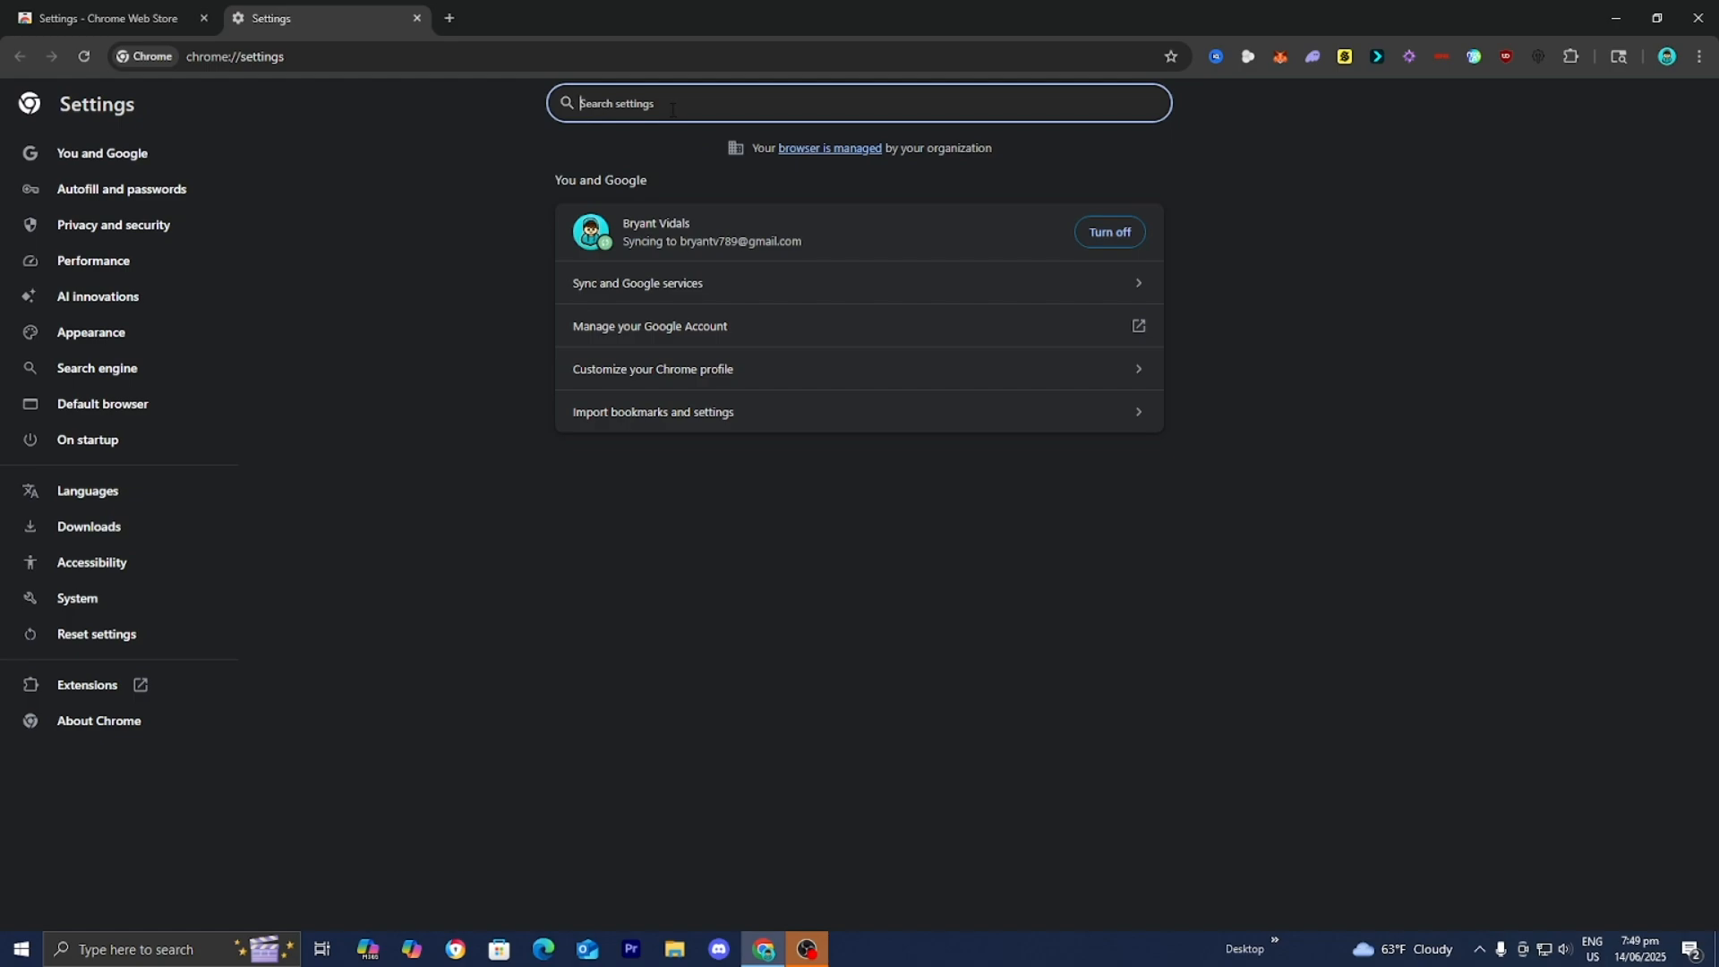
- Filter settings by 'acc' and switch off 'Use graphics acceleration when available'
{"action": "type", "text": "accel"}
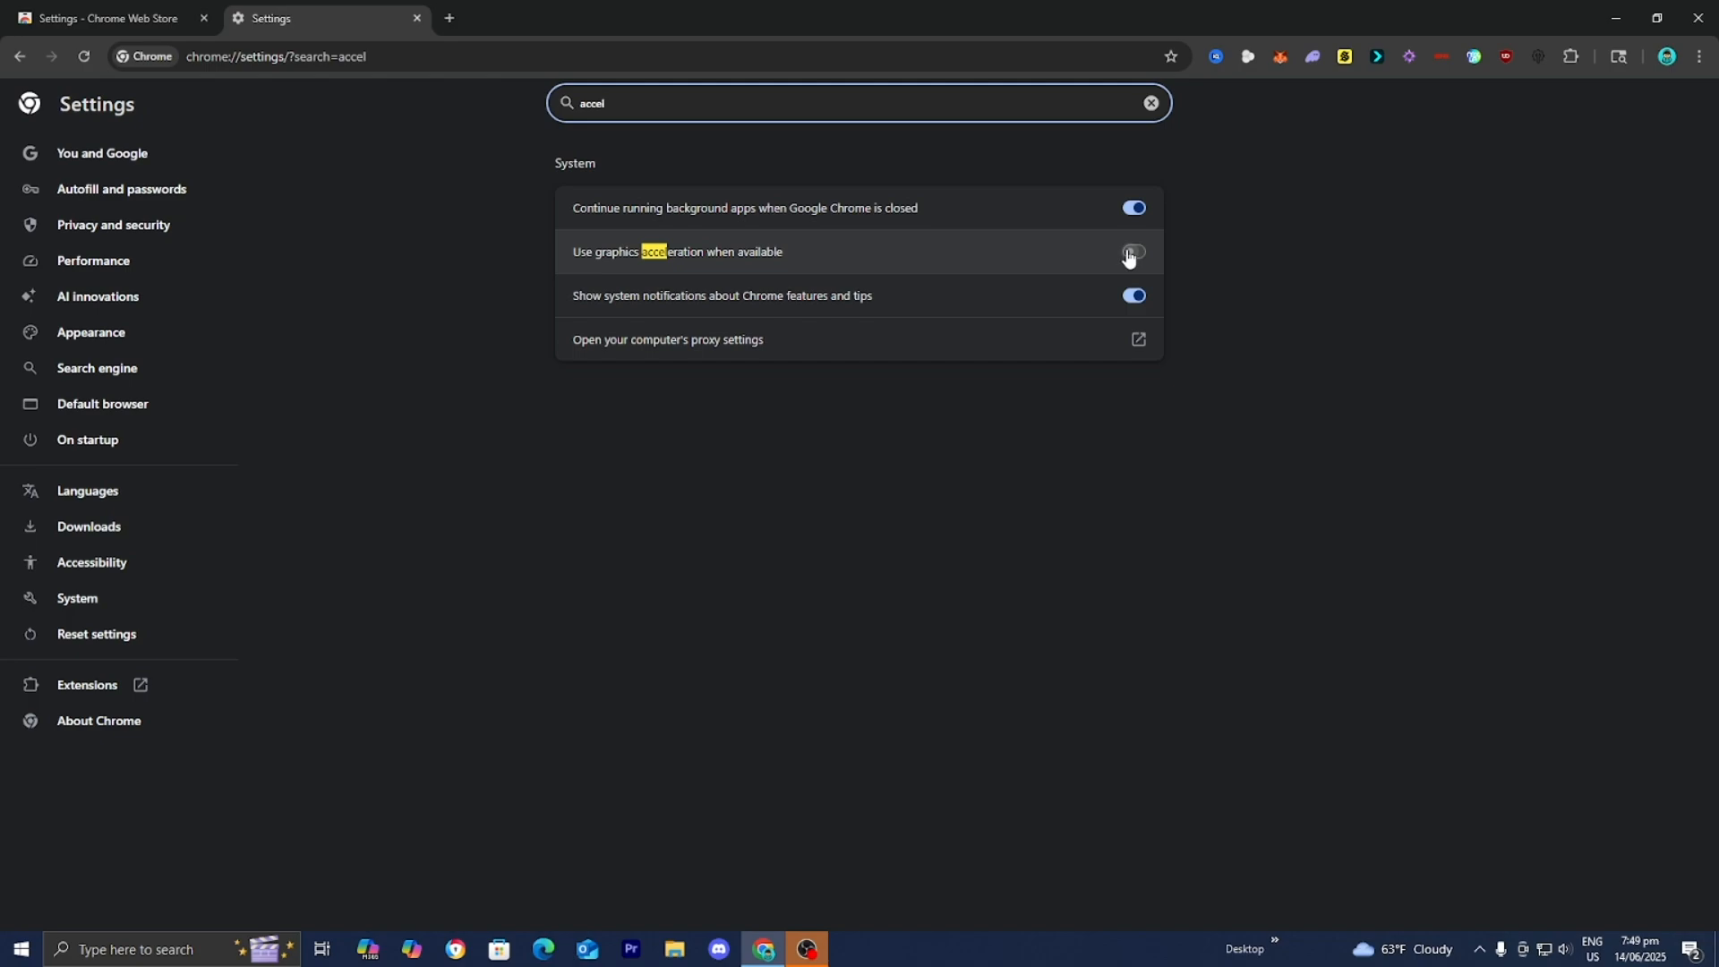
{"action": "left_click", "coordinate": [1131, 254]}
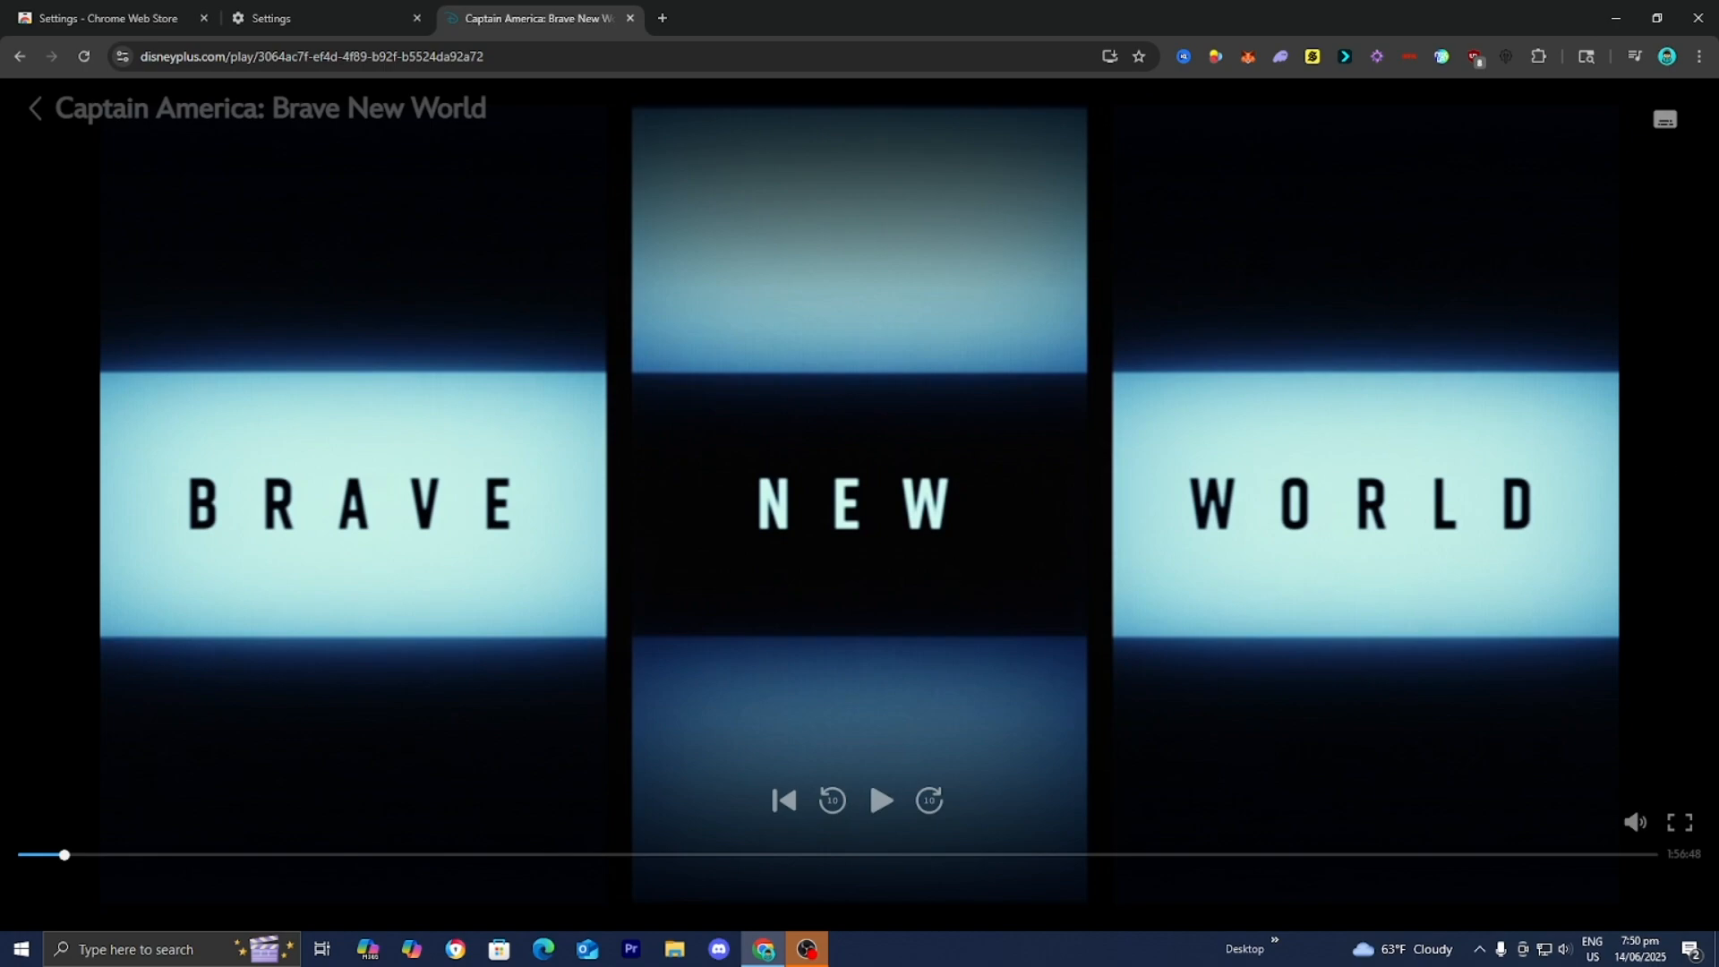
{"action": "mouse_move", "coordinate": [967, 564]}
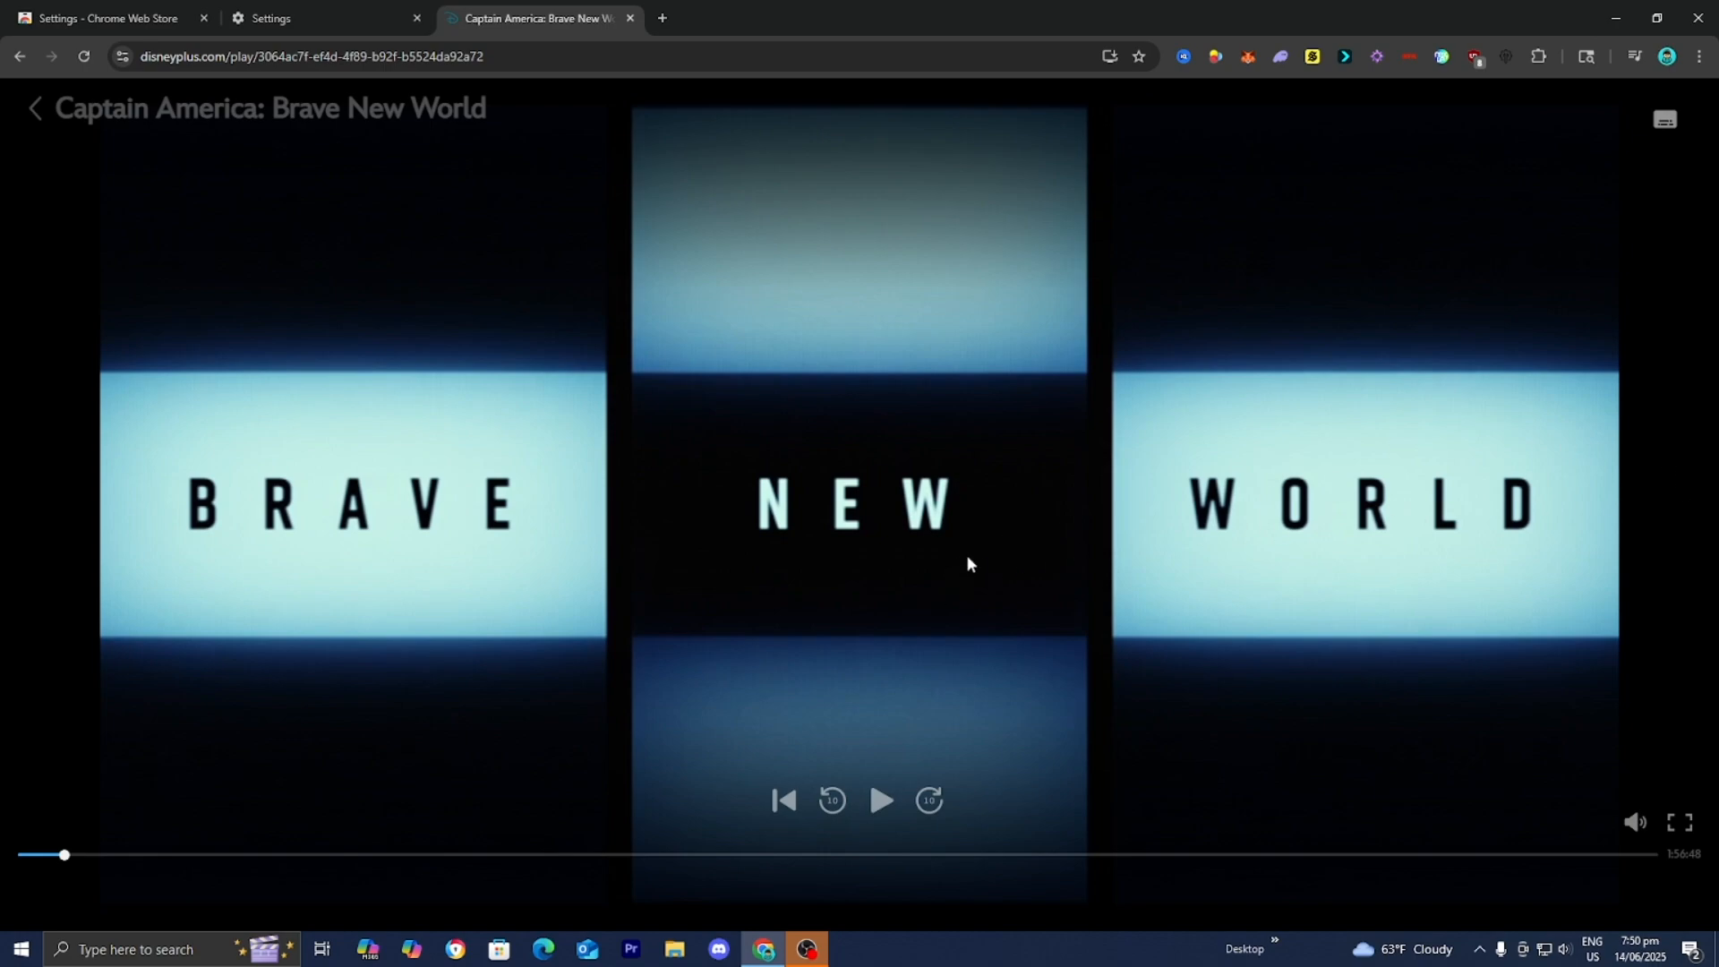
{"action": "mouse_move", "coordinate": [893, 564]}
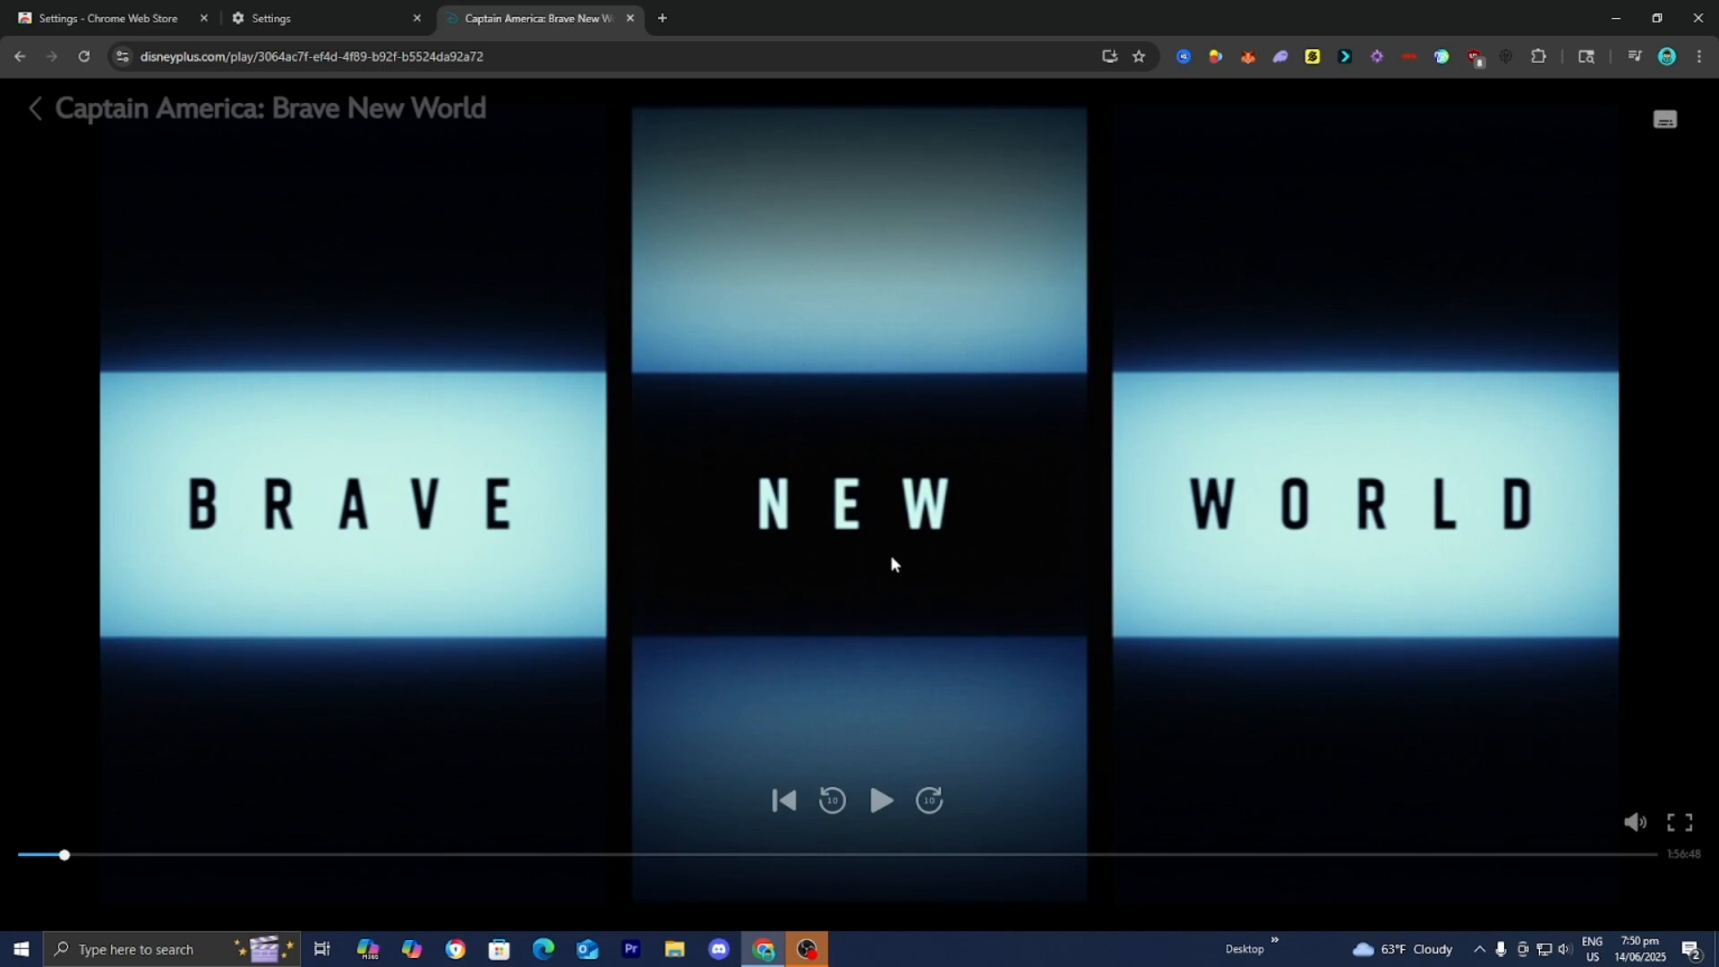
{"action": "mouse_move", "coordinate": [755, 414]}
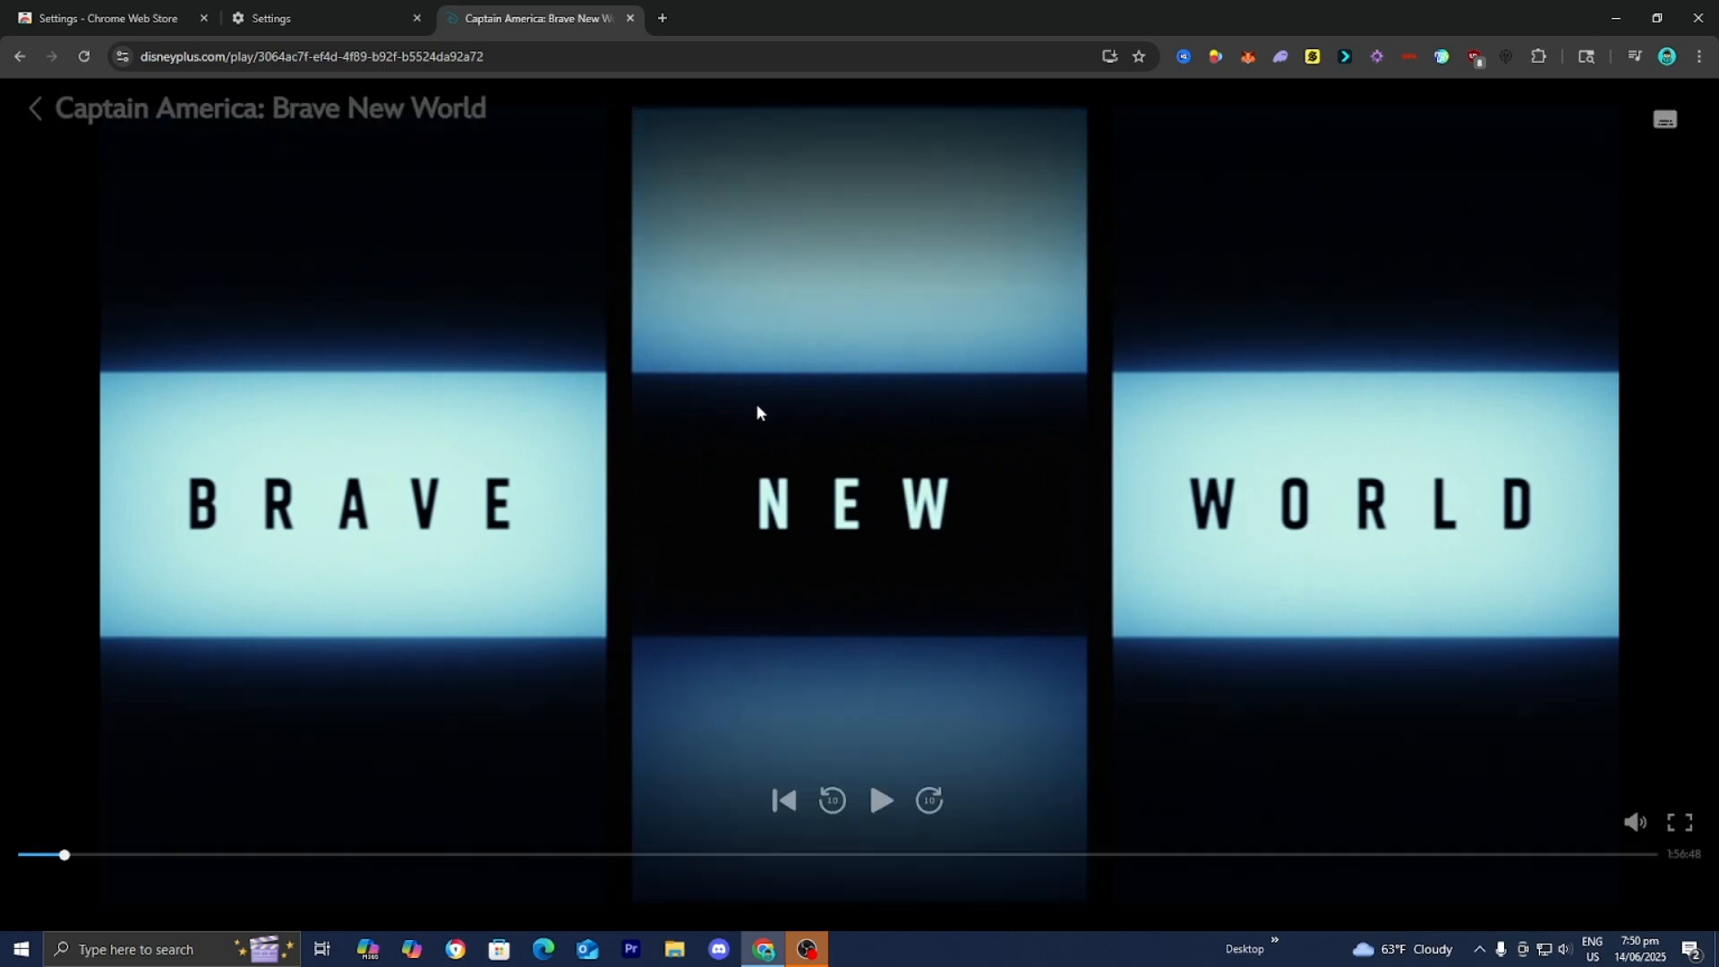
{"action": "mouse_move", "coordinate": [681, 596]}
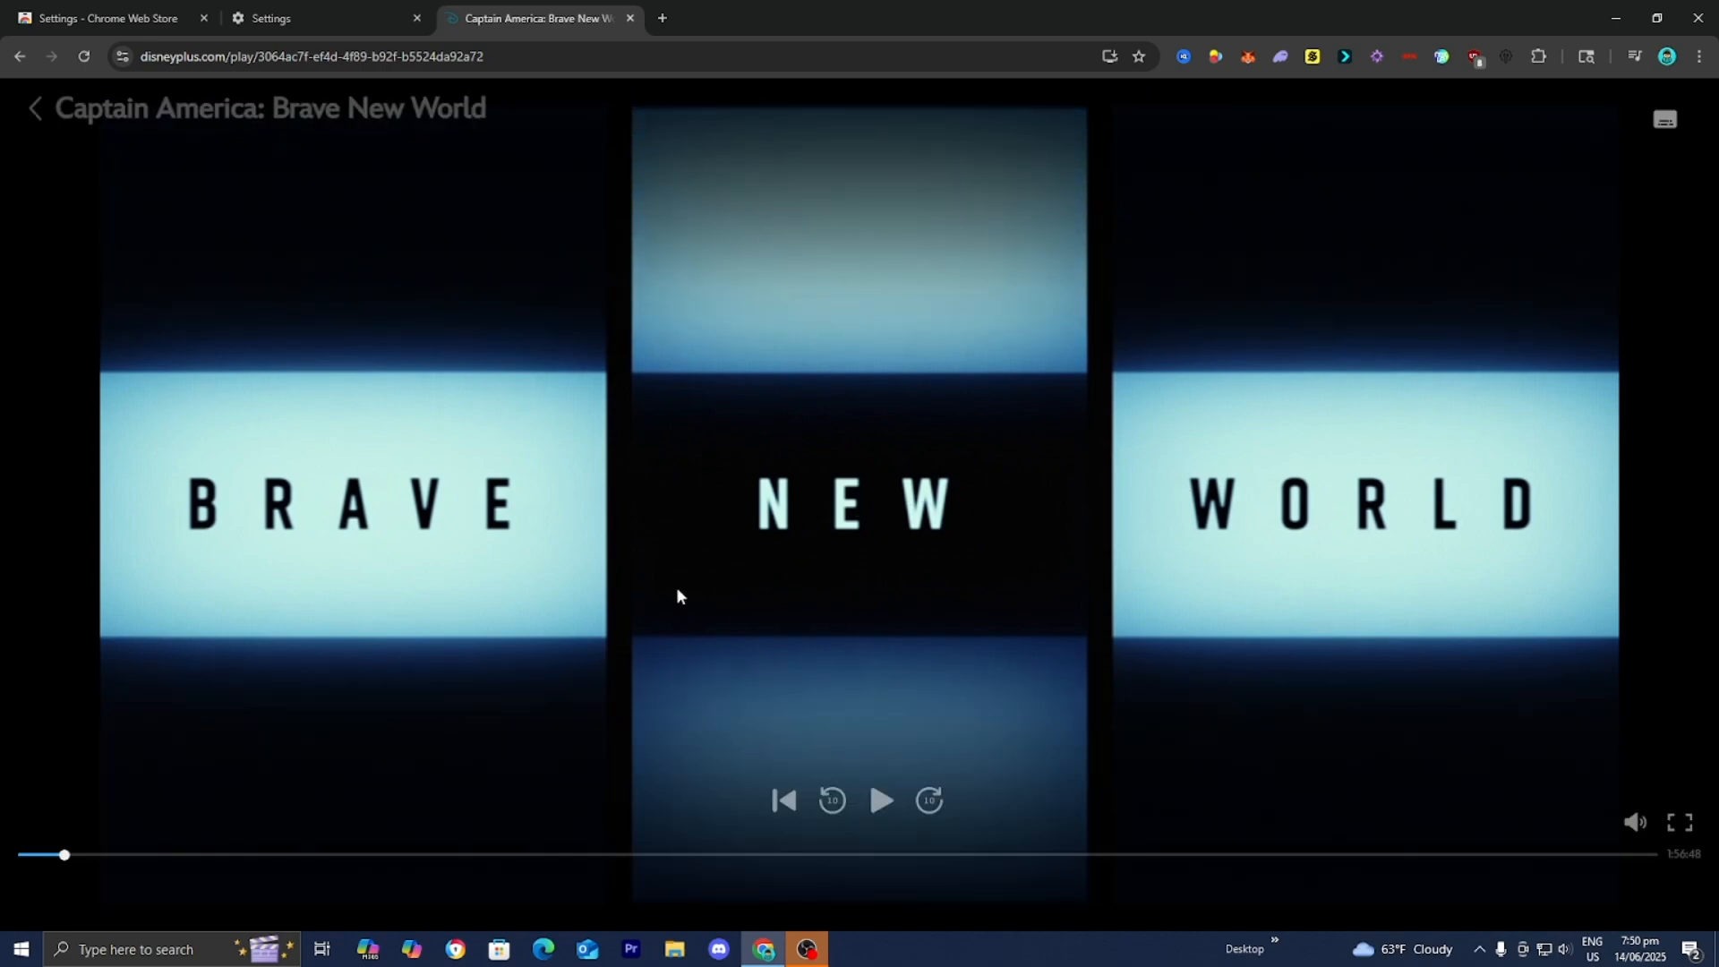
{"action": "mouse_move", "coordinate": [807, 339]}
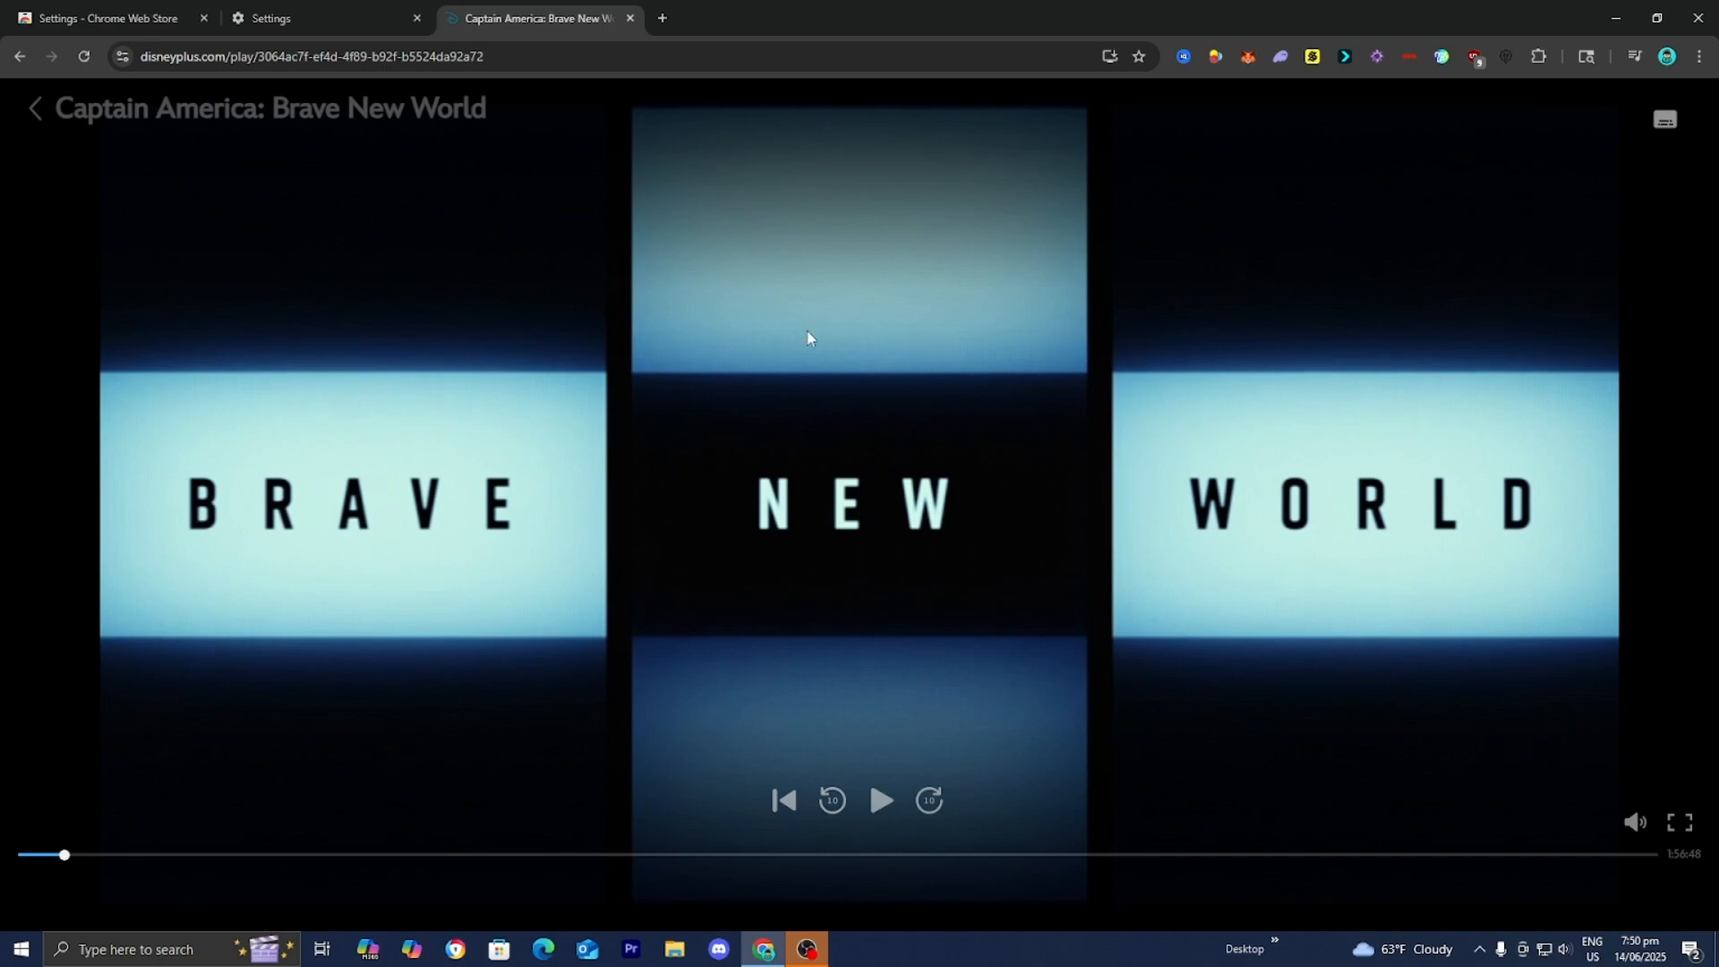
{"action": "mouse_move", "coordinate": [630, 222]}
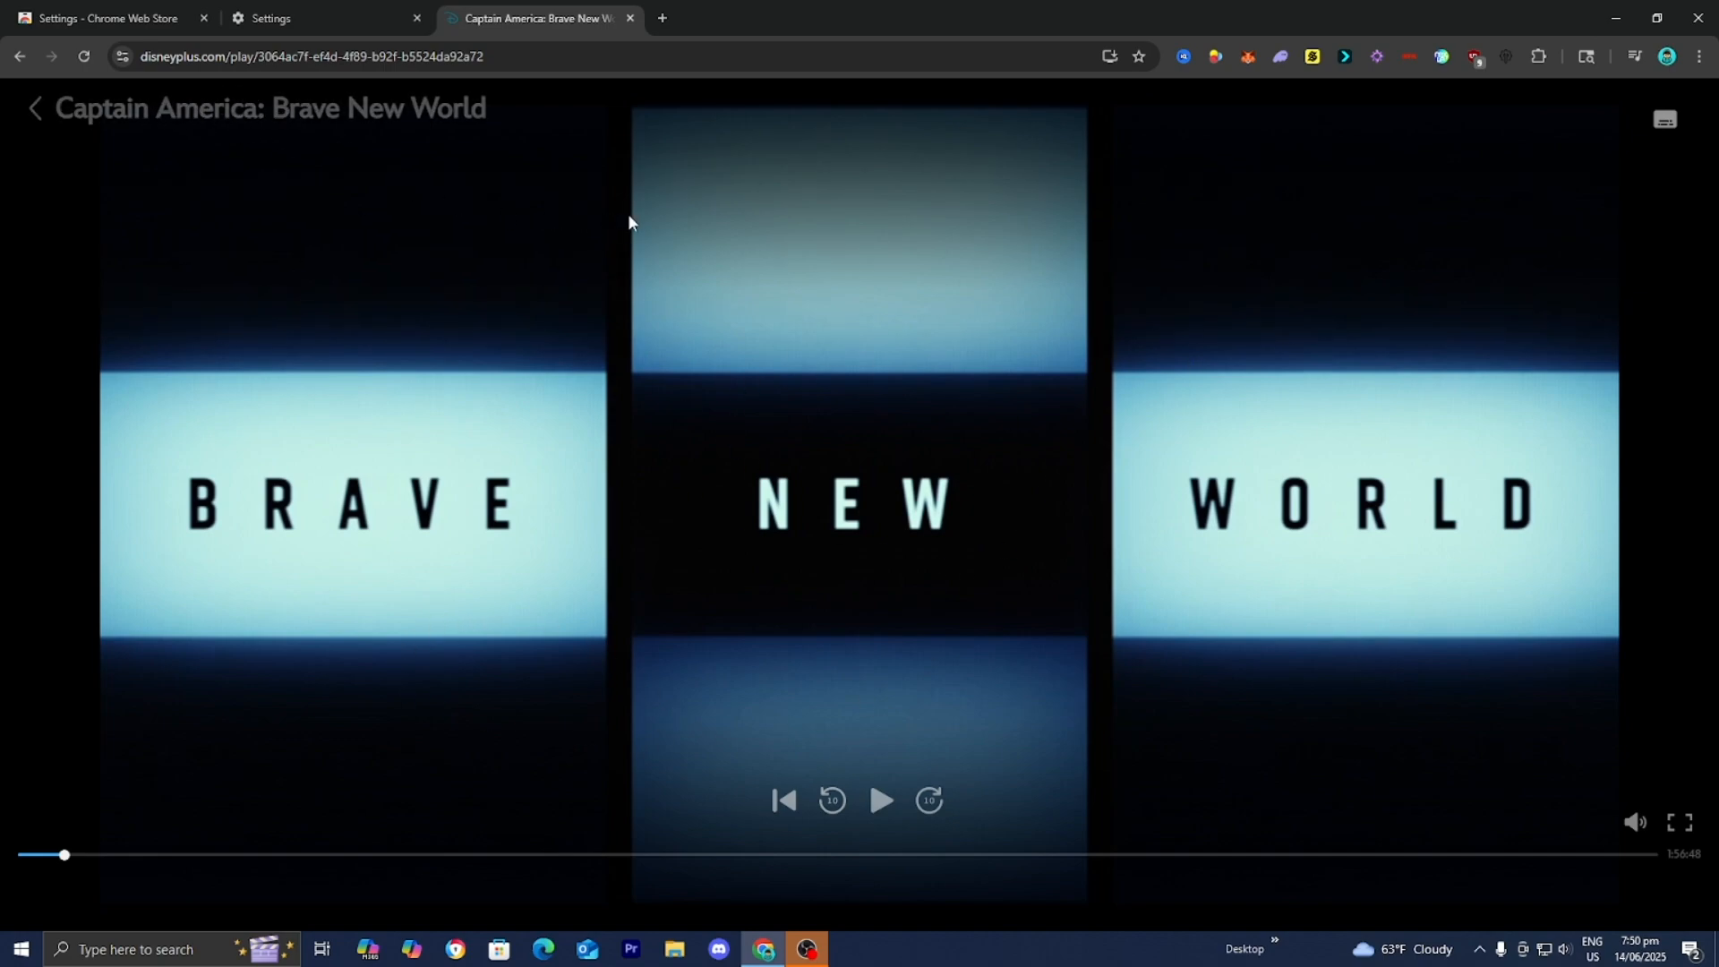
{"action": "mouse_move", "coordinate": [1056, 856]}
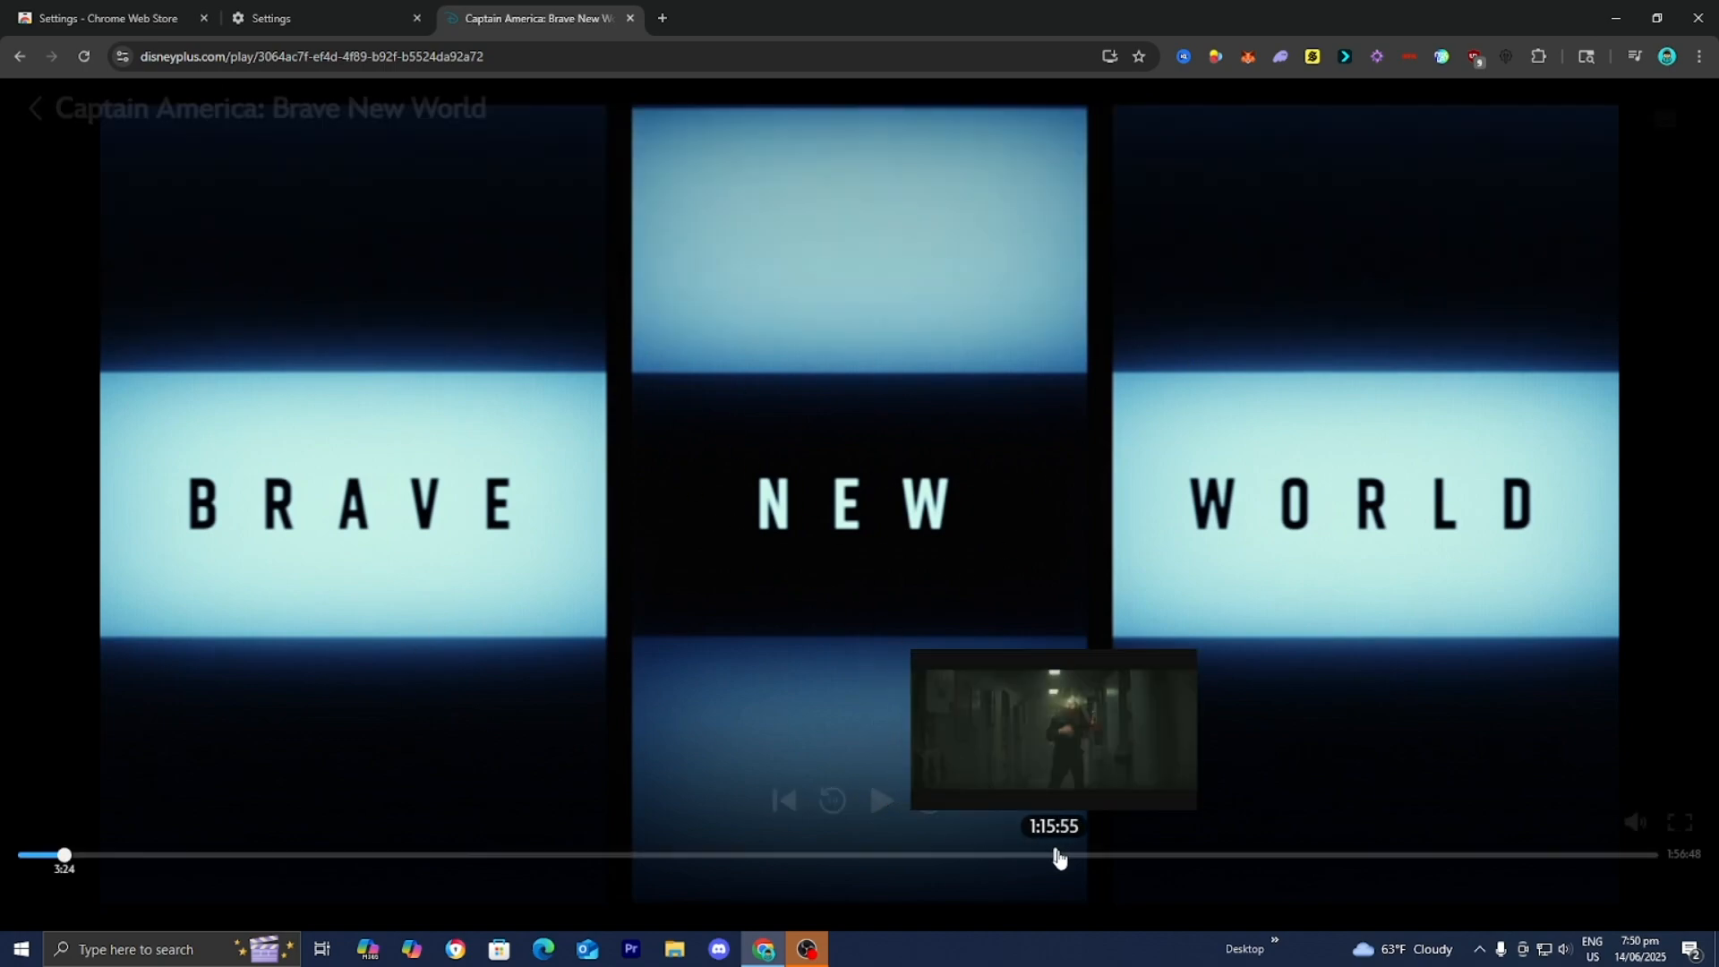